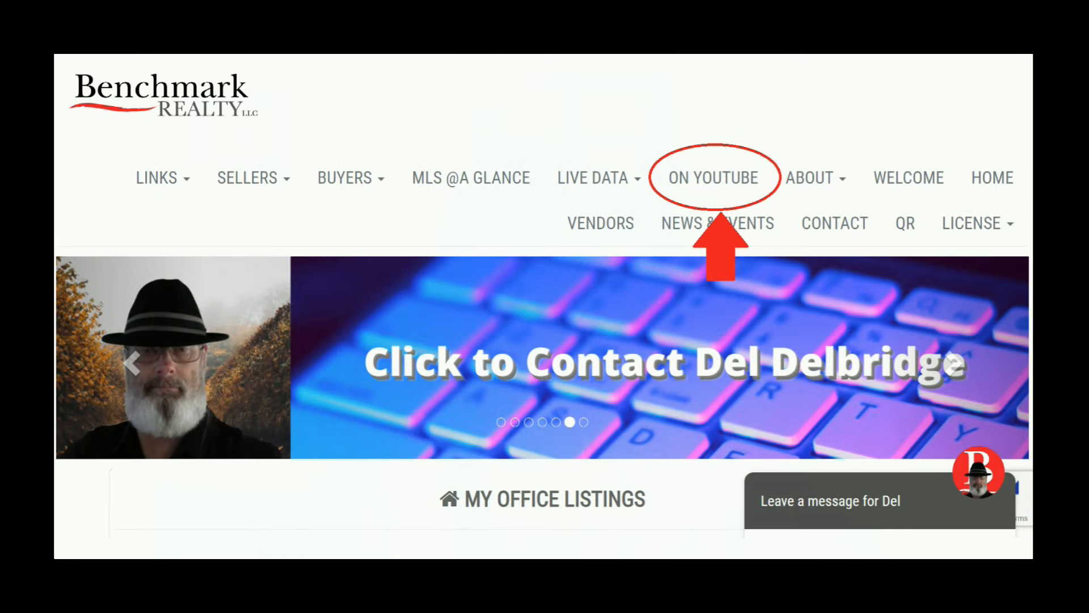
Navigate to the CallDelToSell On YouTube page showing QR codes for the video playlists.
{"action": "left_click", "coordinate": [713, 178]}
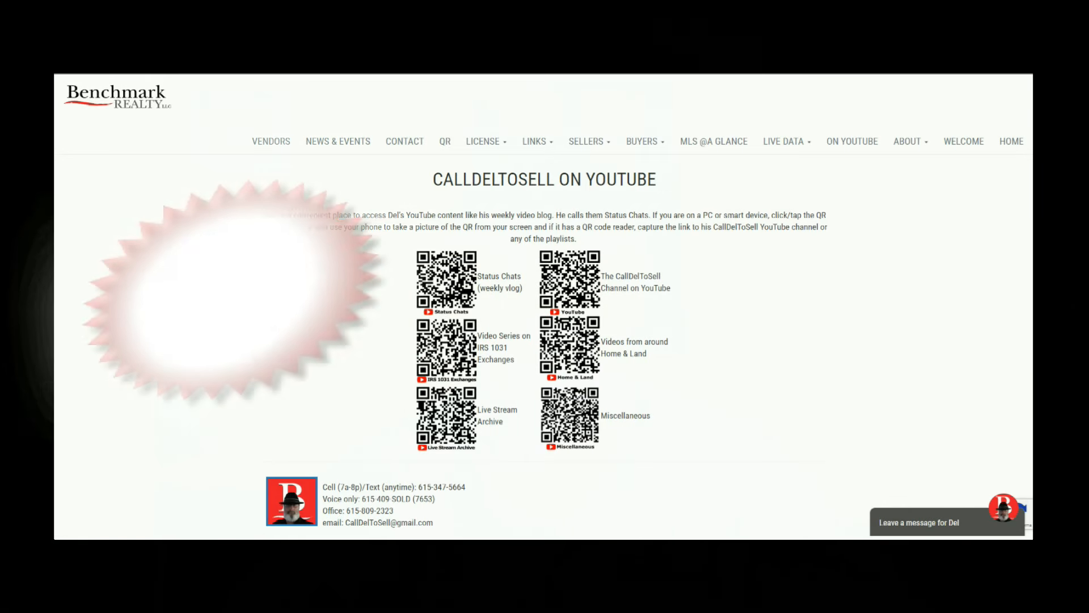